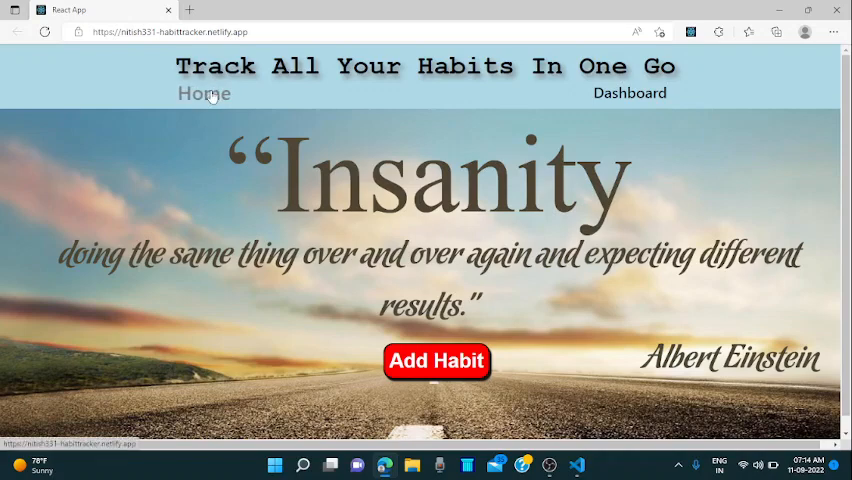
Step: From the home page, bring up the Add Habit form
{"action": "left_click", "coordinate": [628, 92]}
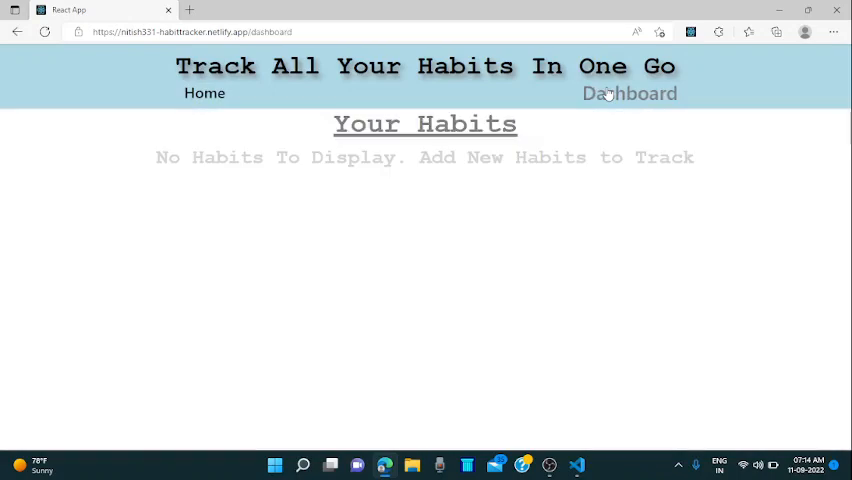
{"action": "mouse_move", "coordinate": [620, 244]}
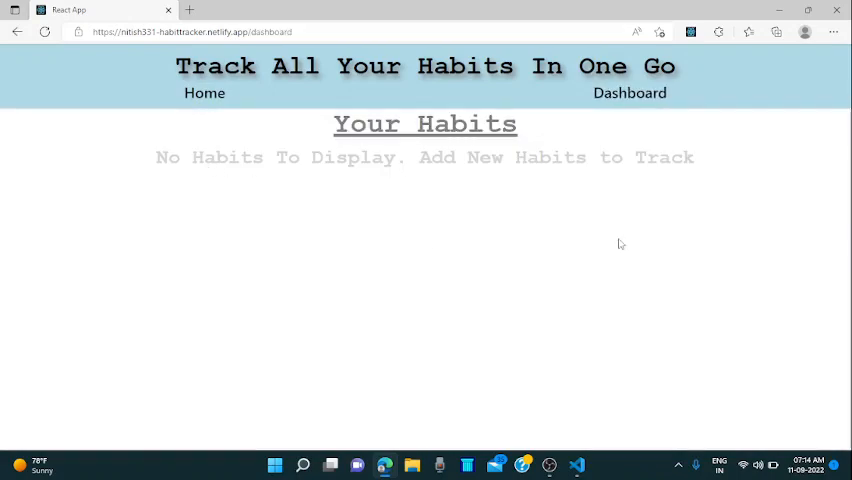
{"action": "left_click", "coordinate": [204, 92]}
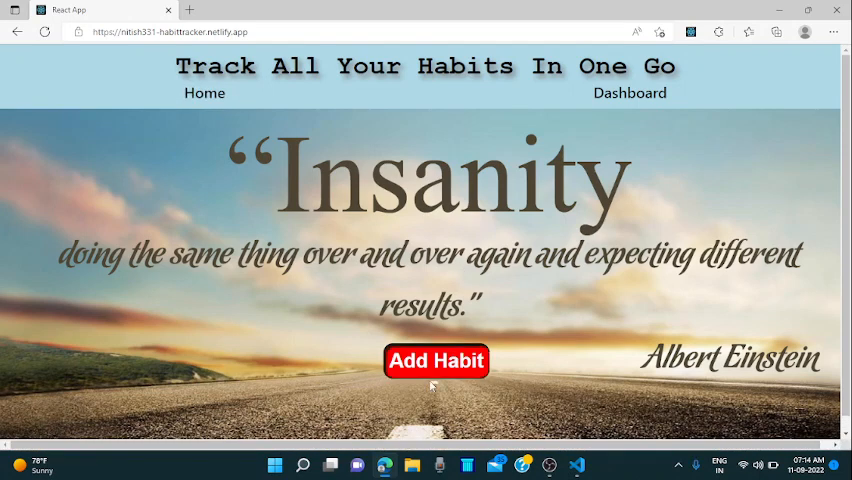
{"action": "left_click", "coordinate": [436, 360]}
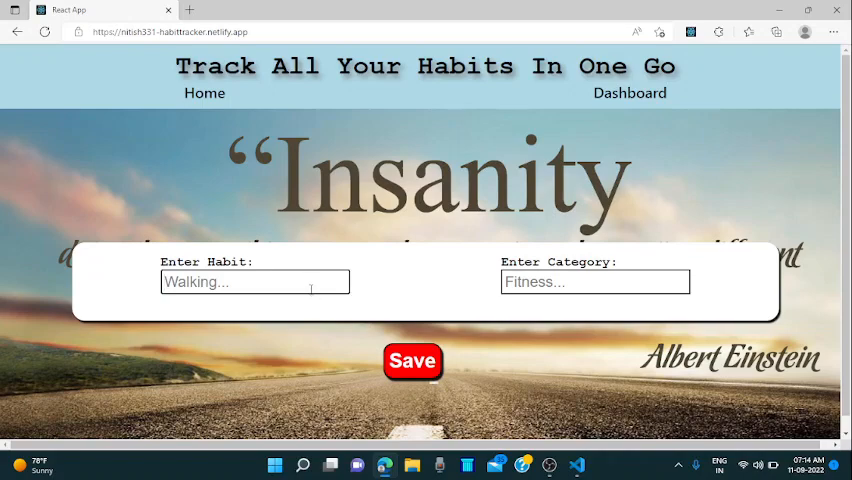
Step: Save a new habit named 'walking' in the 'fitness' category, shown at 0/7
{"action": "left_click", "coordinate": [412, 360]}
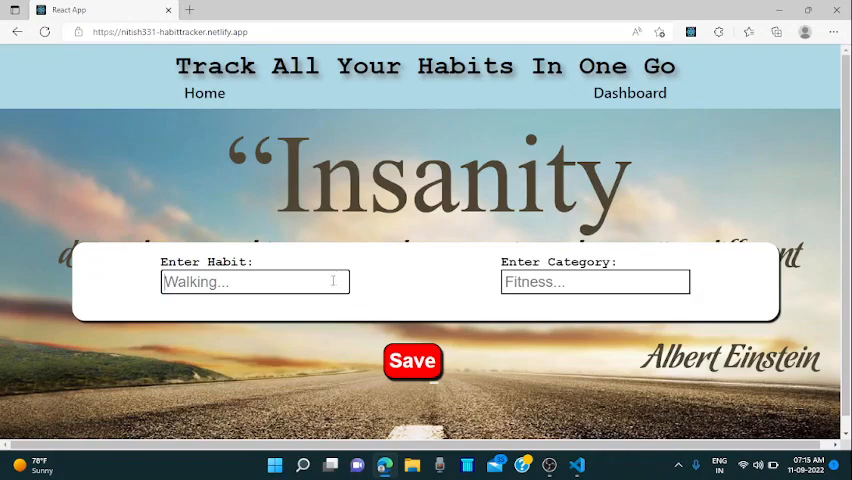
{"action": "type", "text": "W"}
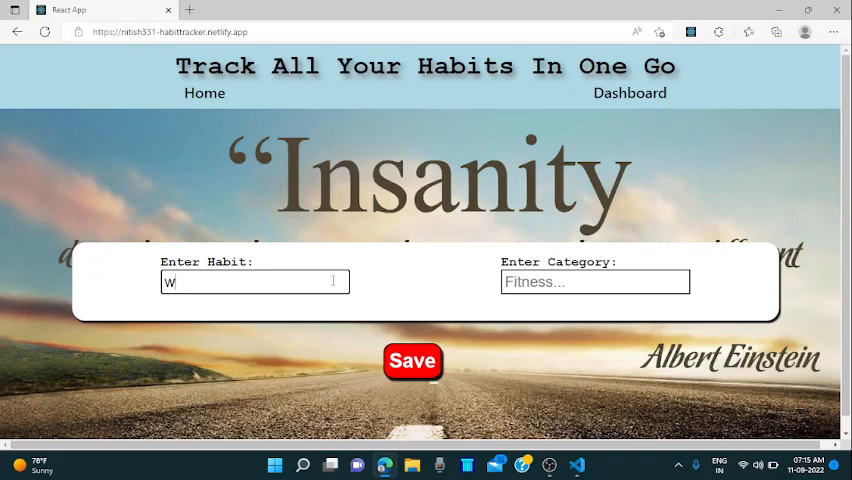
{"action": "type", "text": "alking"}
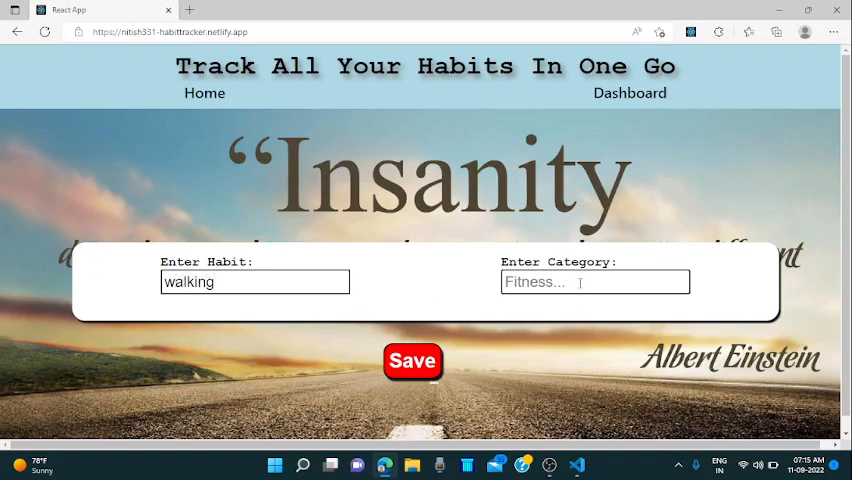
{"action": "type", "text": "fitness"}
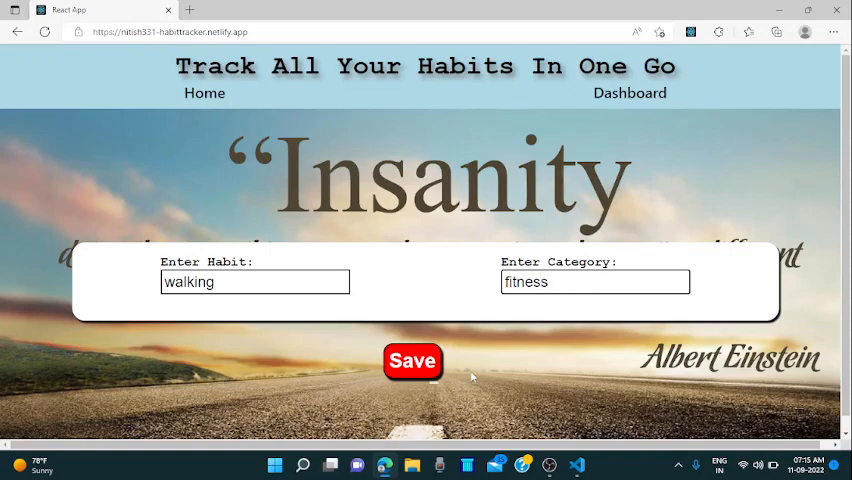
{"action": "left_click", "coordinate": [412, 360]}
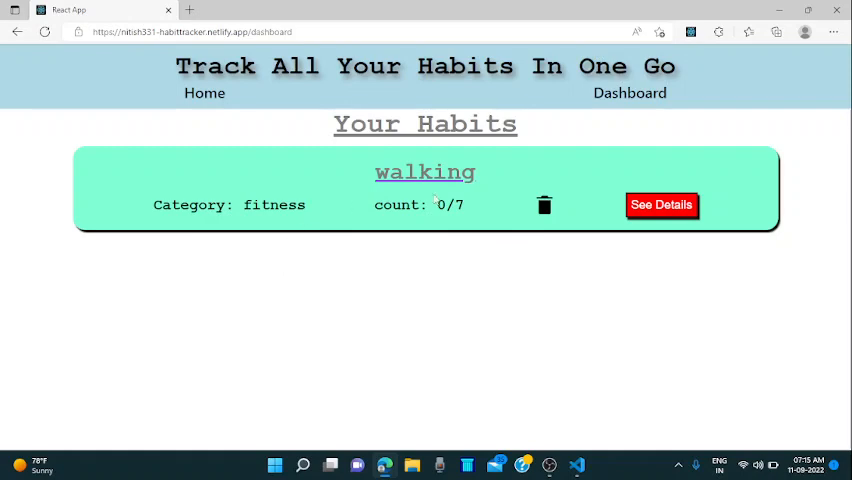
{"action": "mouse_move", "coordinate": [568, 200]}
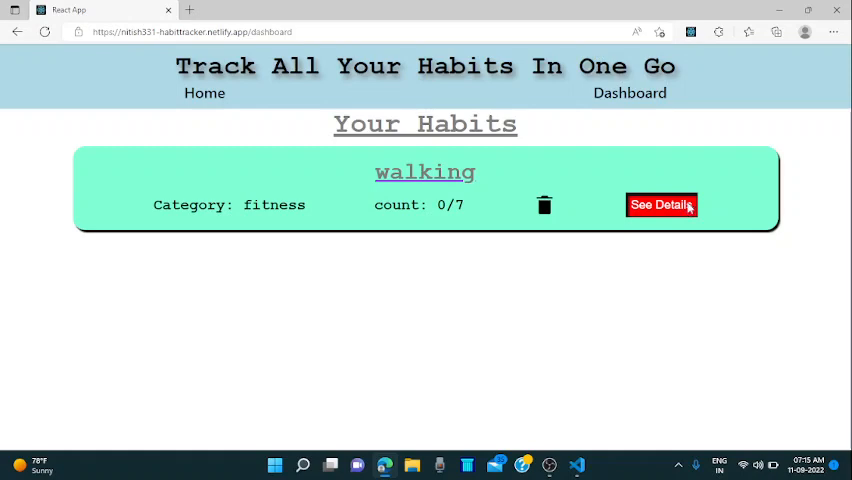
Step: View the walking habit's Monday–Sunday weekly detail page
{"action": "left_click", "coordinate": [660, 204]}
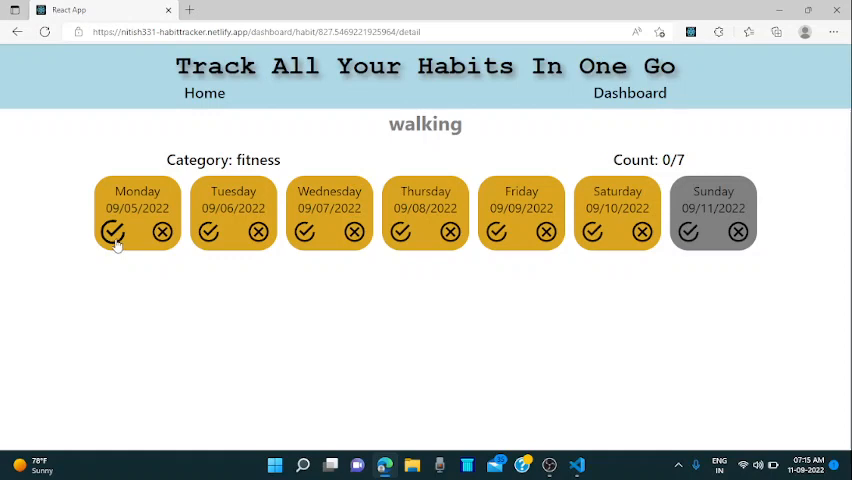
{"action": "mouse_move", "coordinate": [162, 232]}
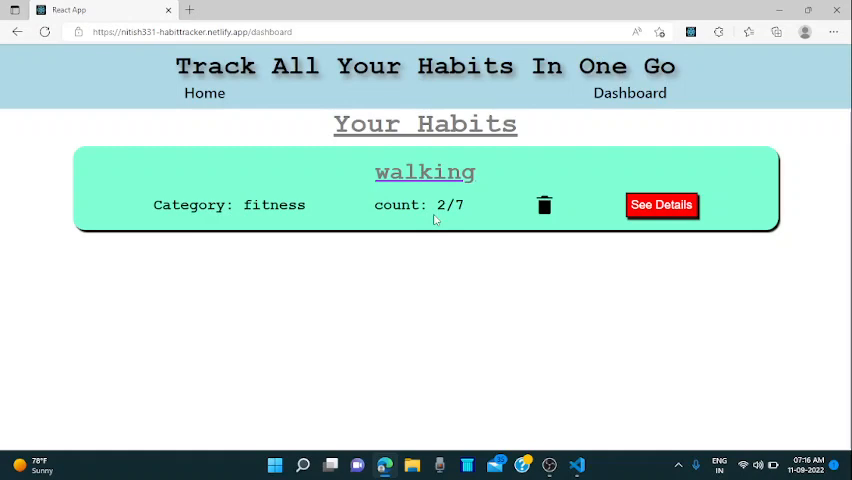
Step: Save a second habit named 'jogging' in the 'fitness' category, listed above walking at 0/7
{"action": "left_click", "coordinate": [204, 92]}
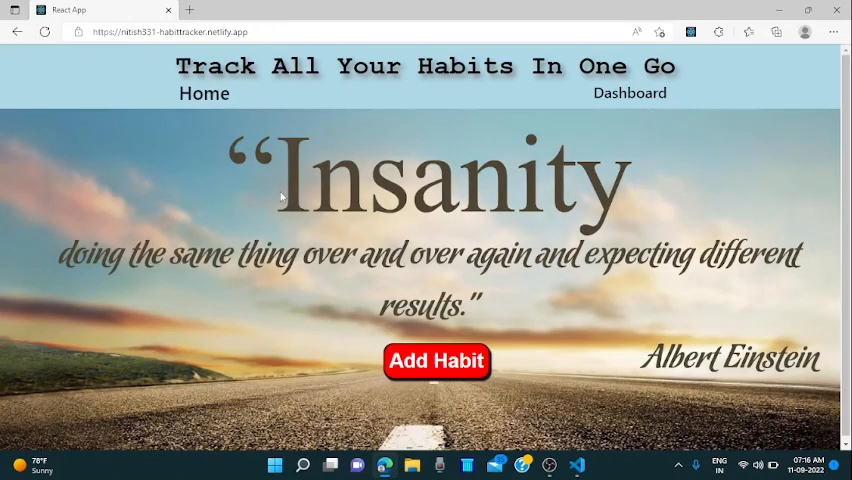
{"action": "left_click", "coordinate": [436, 360]}
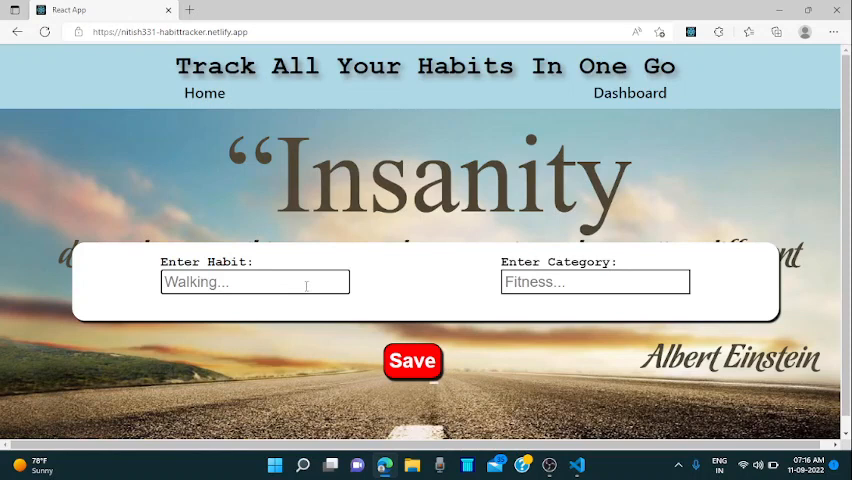
{"action": "type", "text": "jog"}
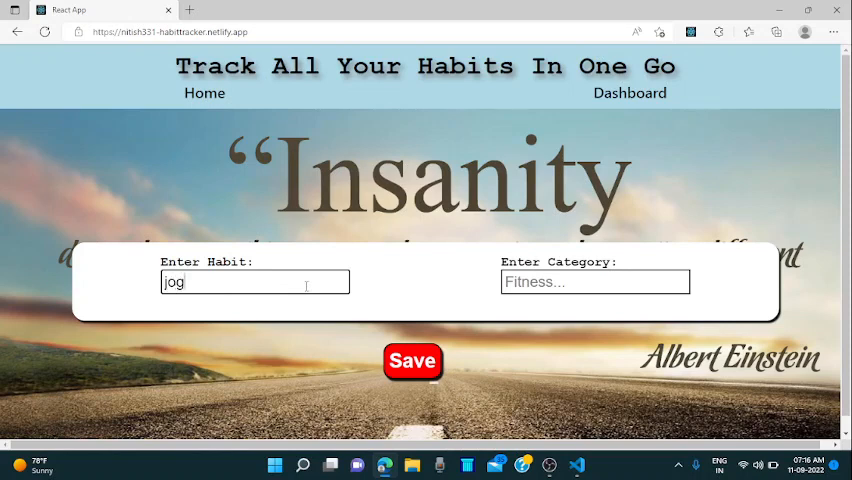
{"action": "type", "text": "ging"}
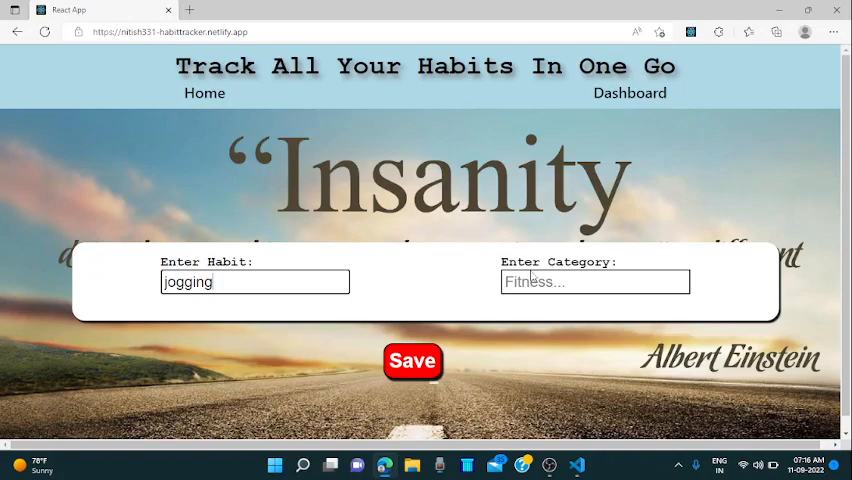
{"action": "type", "text": "fitne"}
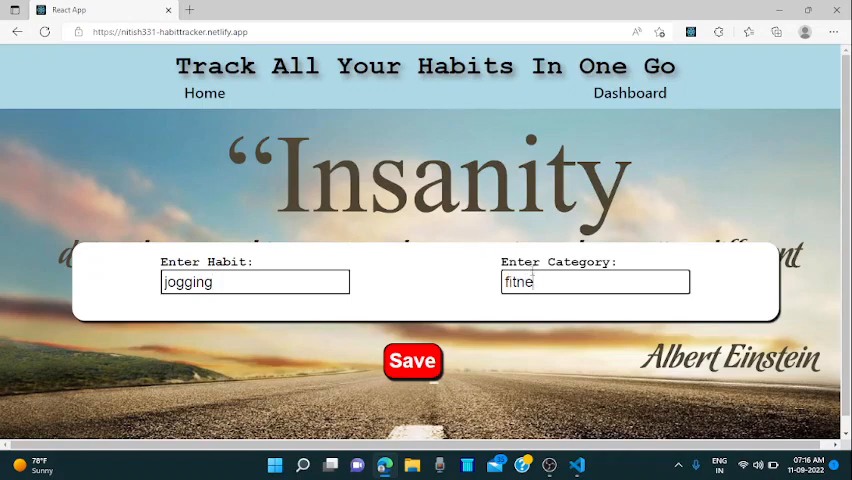
{"action": "left_click", "coordinate": [412, 360]}
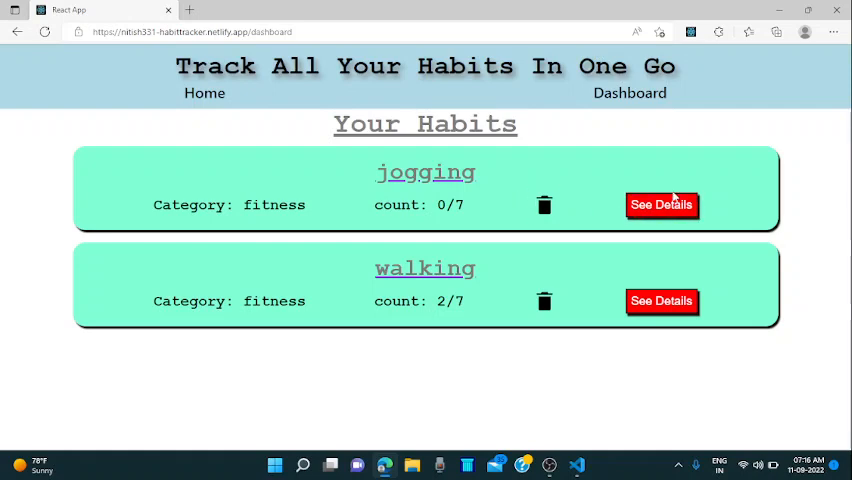
Step: Mark jogging's days in its weekly details and return to the dashboard showing 2/7
{"action": "left_click", "coordinate": [660, 204]}
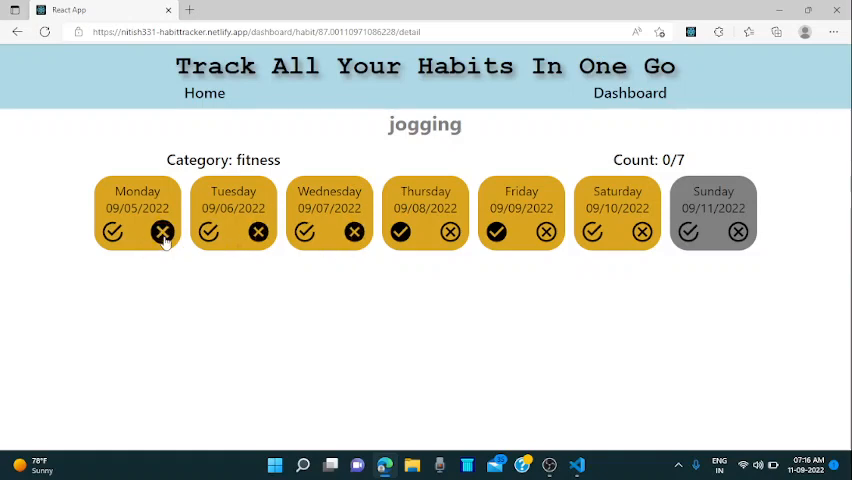
{"action": "mouse_move", "coordinate": [592, 232]}
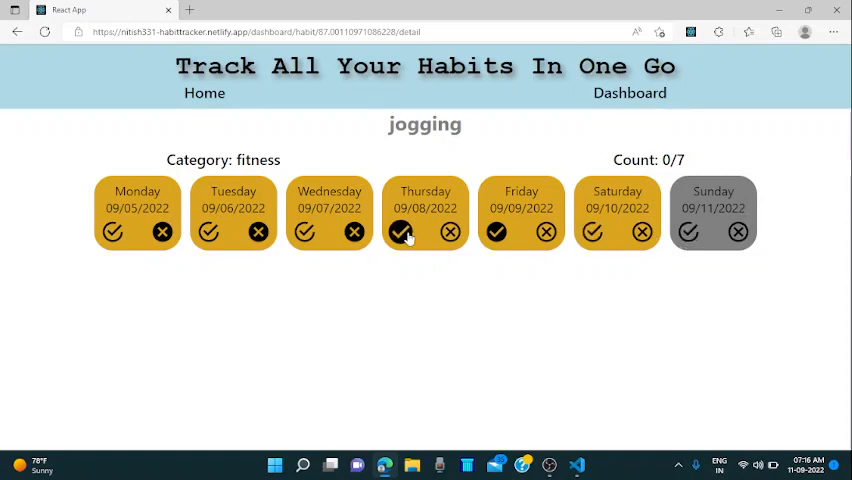
{"action": "left_click", "coordinate": [628, 92]}
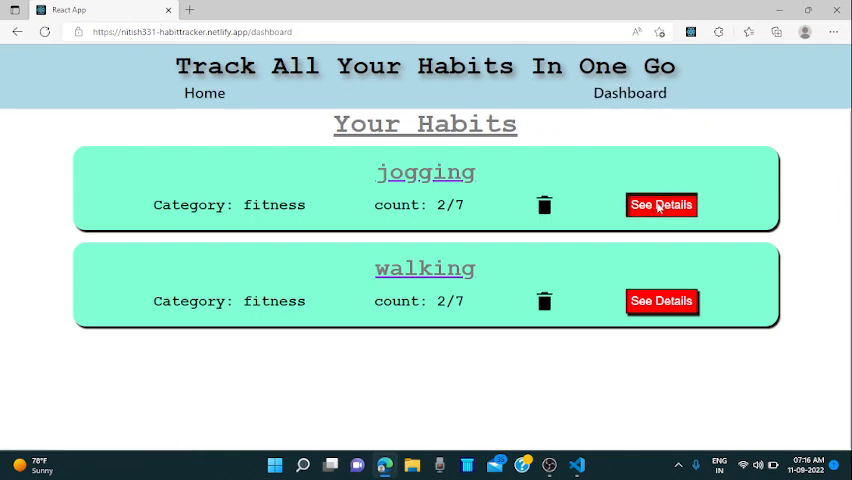
Step: Delete the walking and jogging habits, leaving an empty dashboard
{"action": "left_click", "coordinate": [660, 204]}
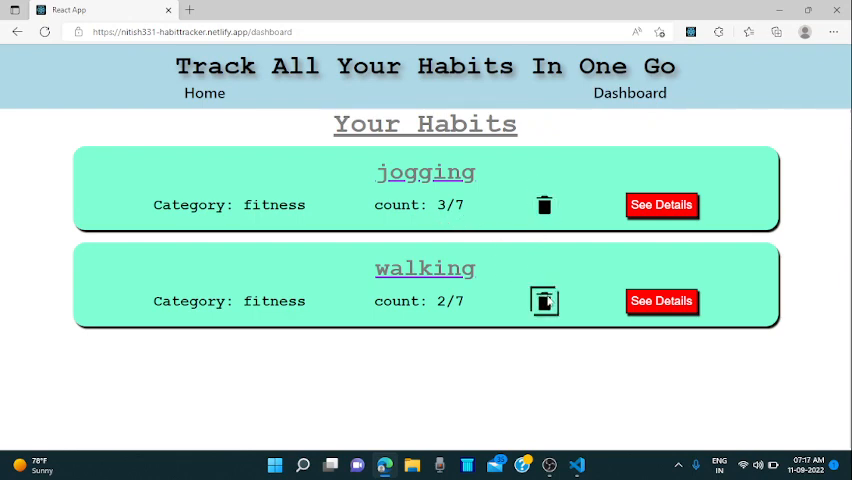
{"action": "left_click", "coordinate": [544, 300]}
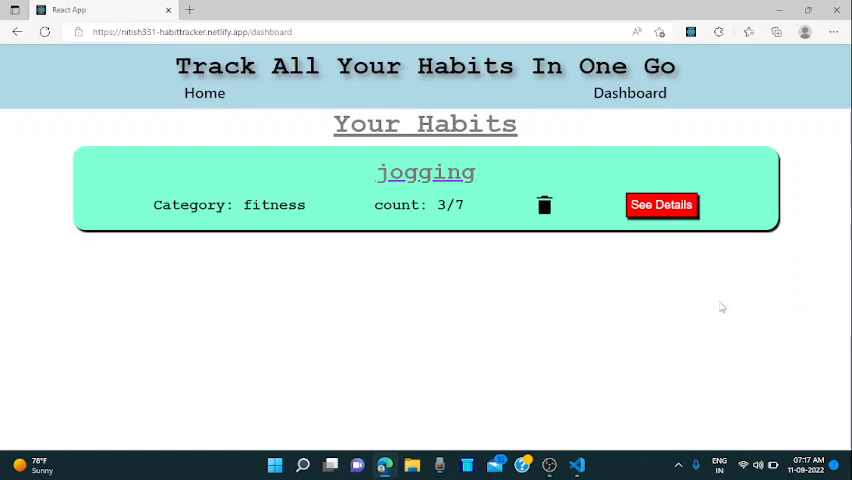
{"action": "left_click", "coordinate": [544, 204]}
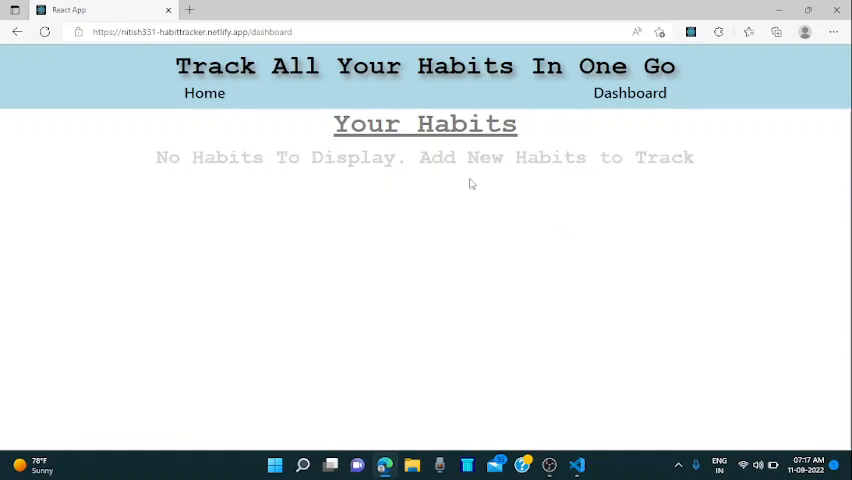
{"action": "left_click", "coordinate": [204, 92]}
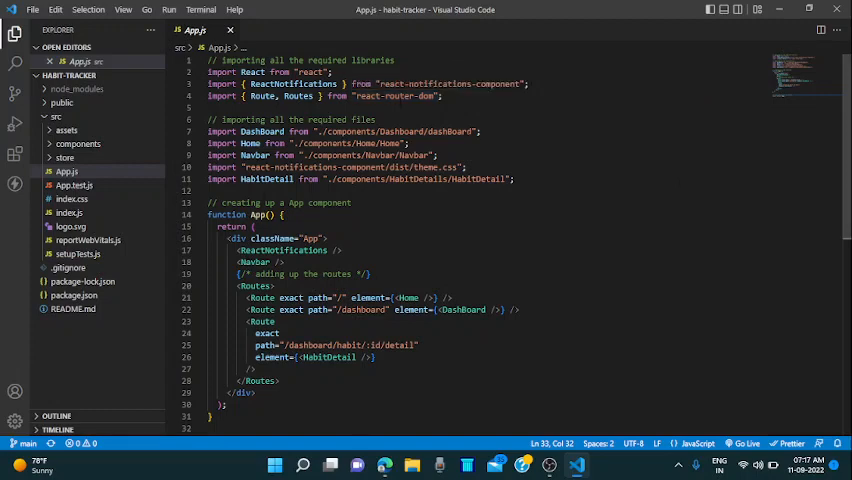
Step: Scroll App.js to its default export and expand the components folder
{"action": "scroll", "scroll_direction": "down", "scroll_amount": 3}
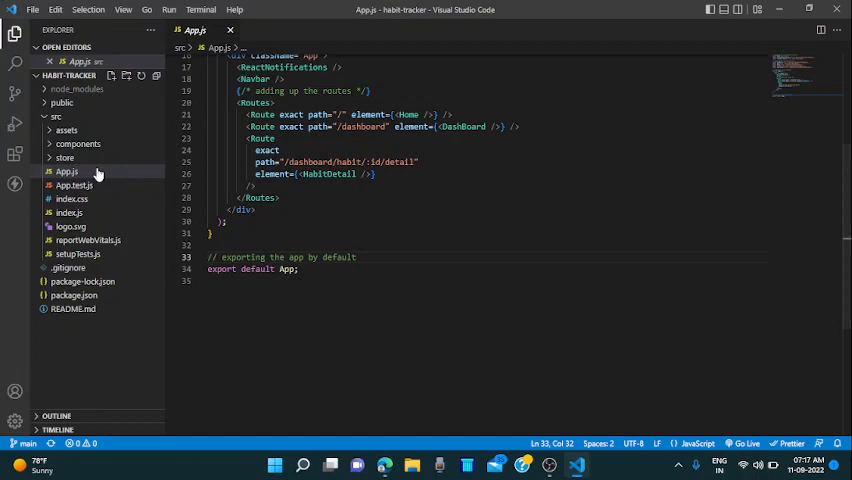
{"action": "left_click", "coordinate": [78, 144]}
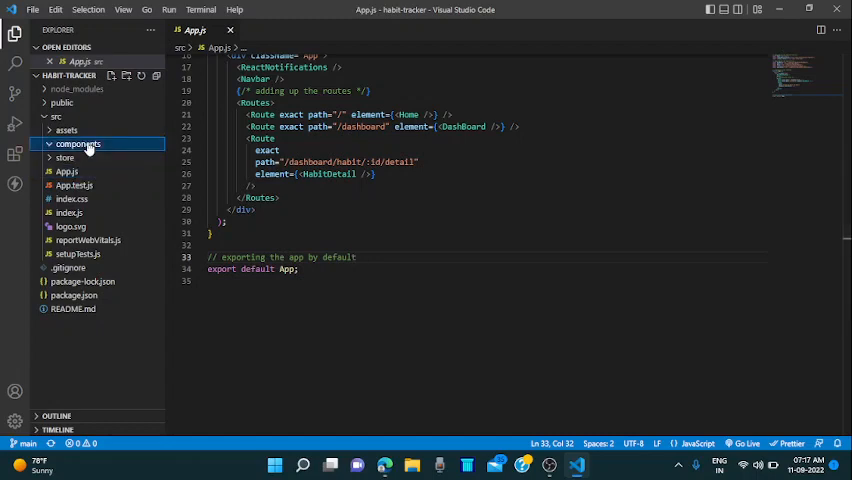
Step: Read dashboard.js through its default export, then move on to Habit.js
{"action": "left_click", "coordinate": [78, 144]}
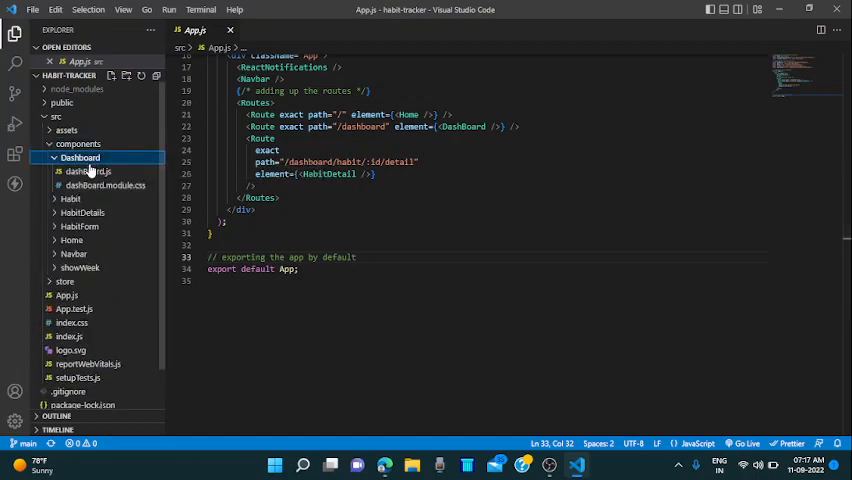
{"action": "left_click", "coordinate": [88, 172]}
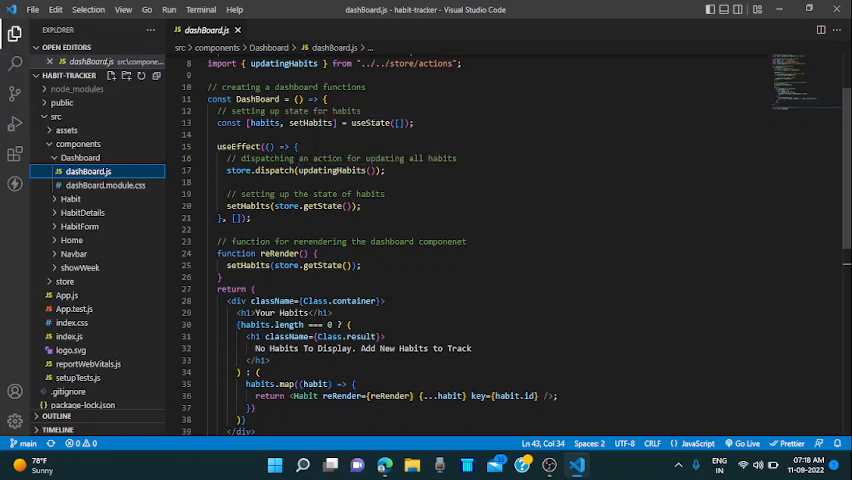
{"action": "scroll", "scroll_direction": "down", "scroll_amount": 3}
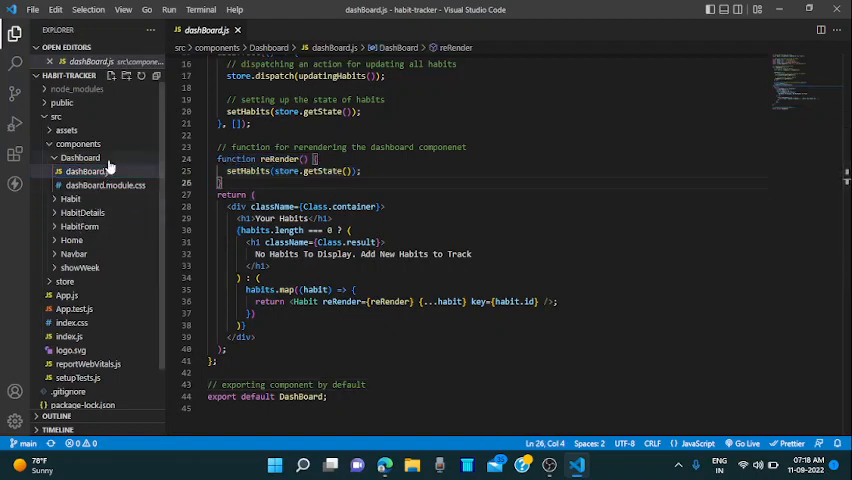
{"action": "left_click", "coordinate": [78, 212]}
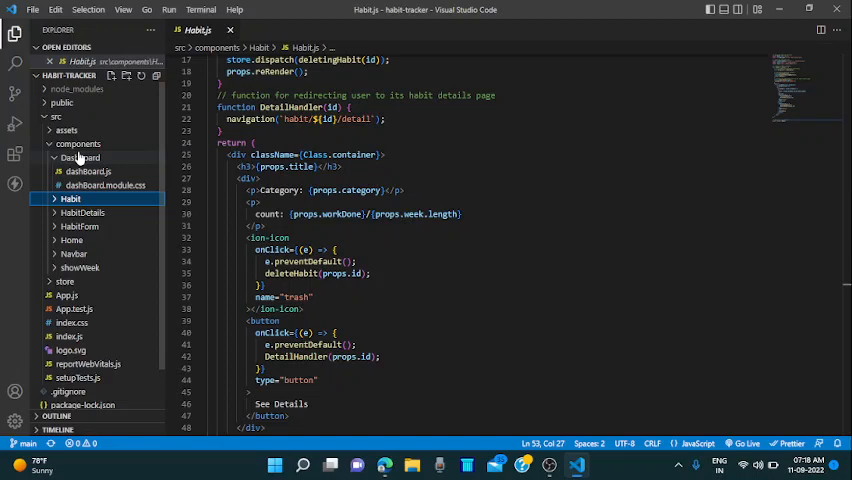
Step: Read HabitDetail.js to its export and view HabitDetails.module.css, then collapse the folder
{"action": "left_click", "coordinate": [90, 198]}
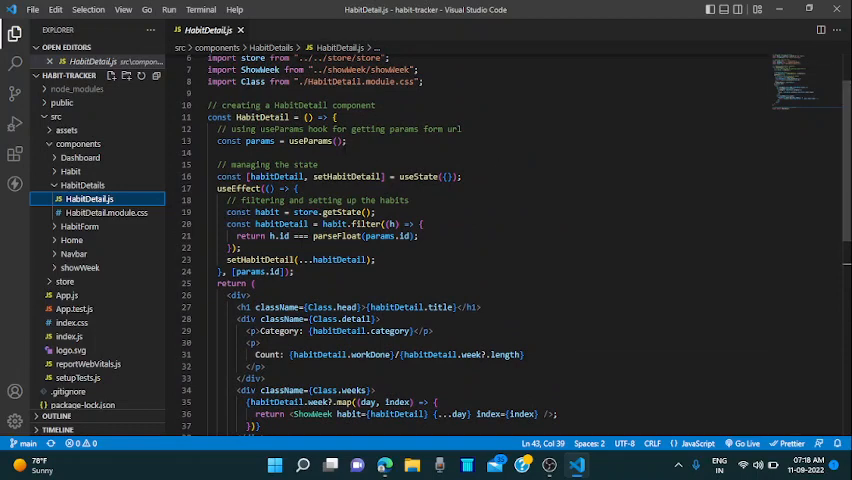
{"action": "double_click", "coordinate": [358, 260]}
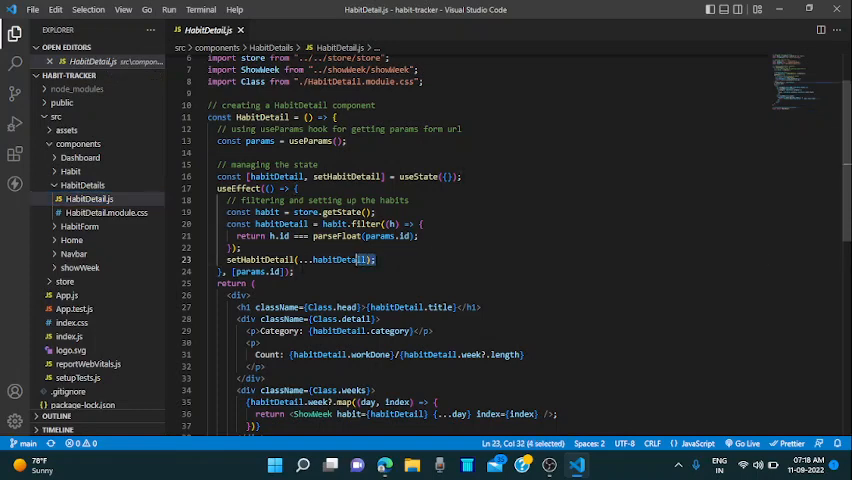
{"action": "scroll", "scroll_direction": "down", "scroll_amount": 3}
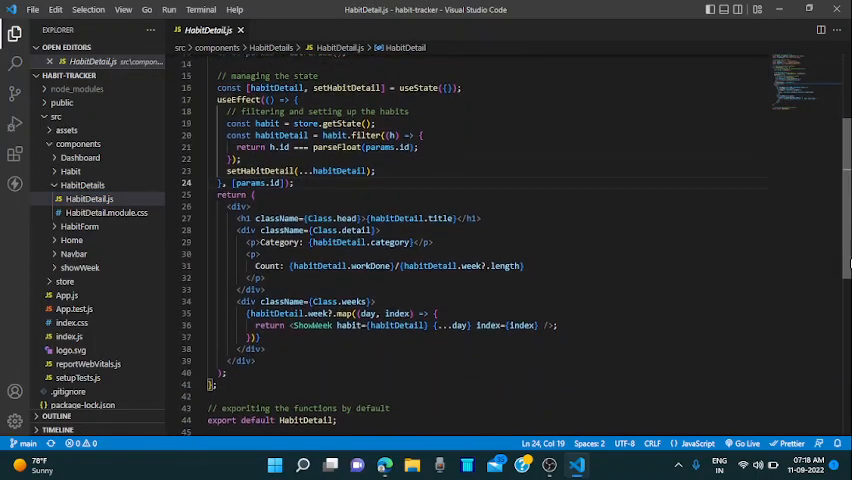
{"action": "scroll", "scroll_direction": "down", "scroll_amount": 3}
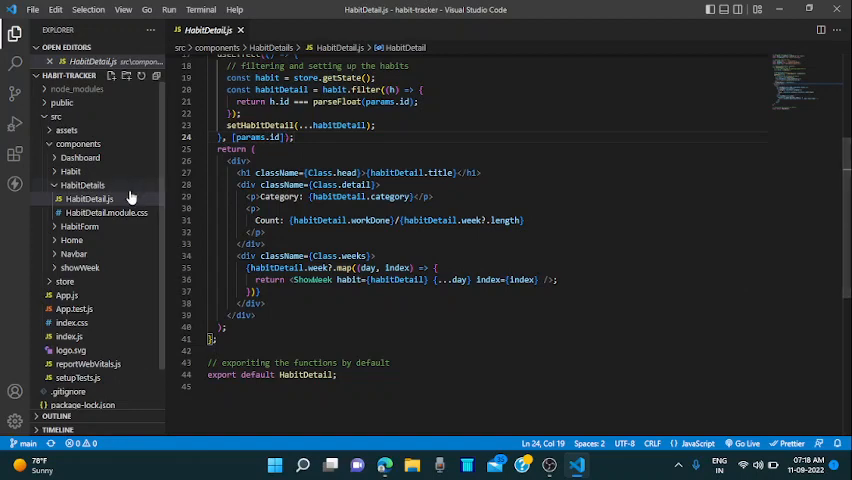
{"action": "left_click", "coordinate": [108, 212]}
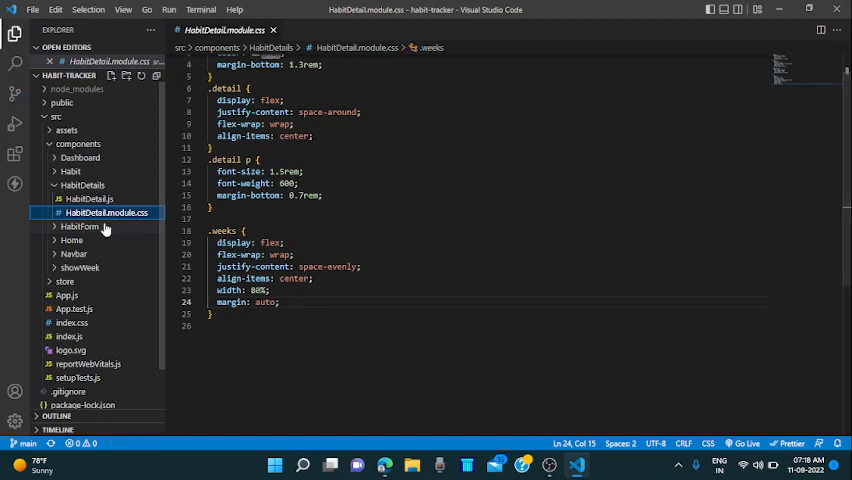
{"action": "left_click", "coordinate": [88, 198]}
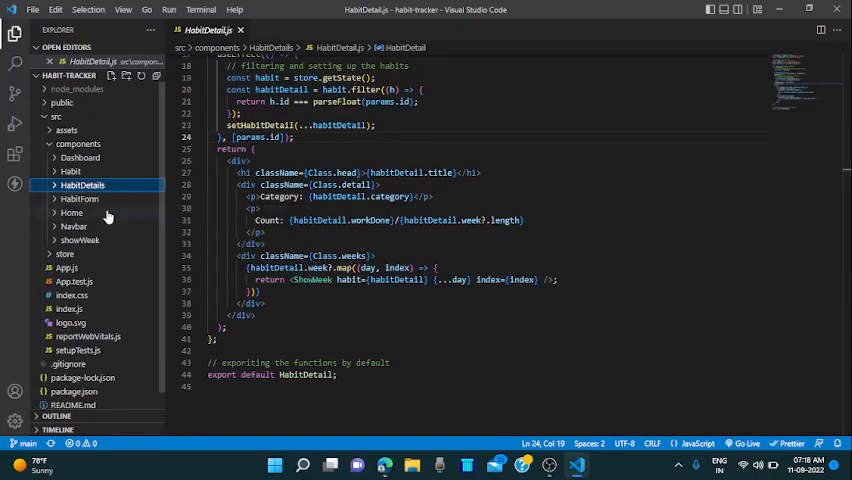
Step: Review Home.js, expand Navbar, and read showWeek.js down to its export
{"action": "left_click", "coordinate": [72, 212]}
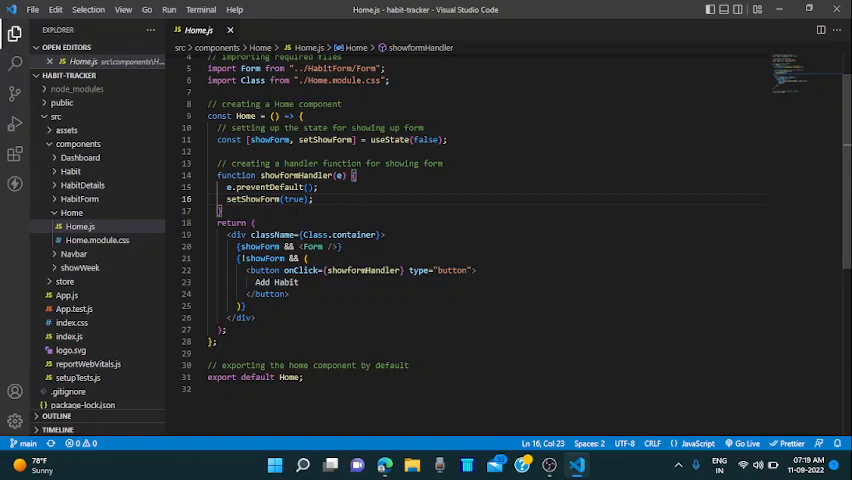
{"action": "left_click", "coordinate": [72, 226]}
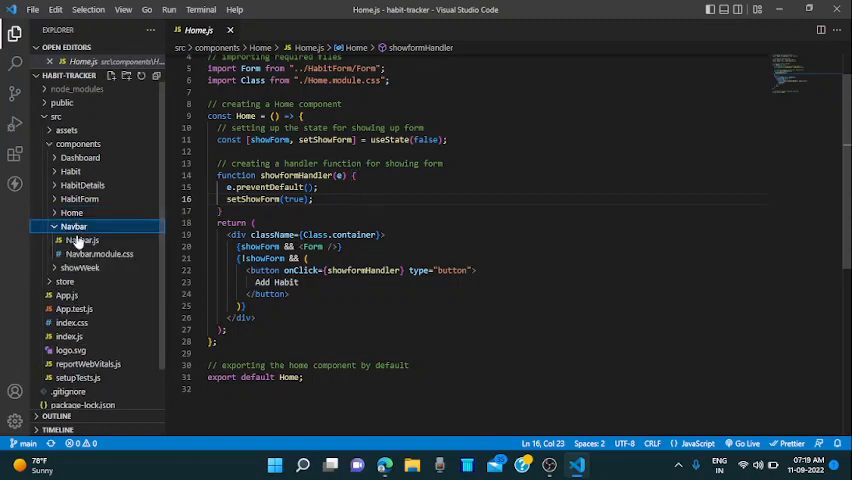
{"action": "left_click", "coordinate": [84, 240]}
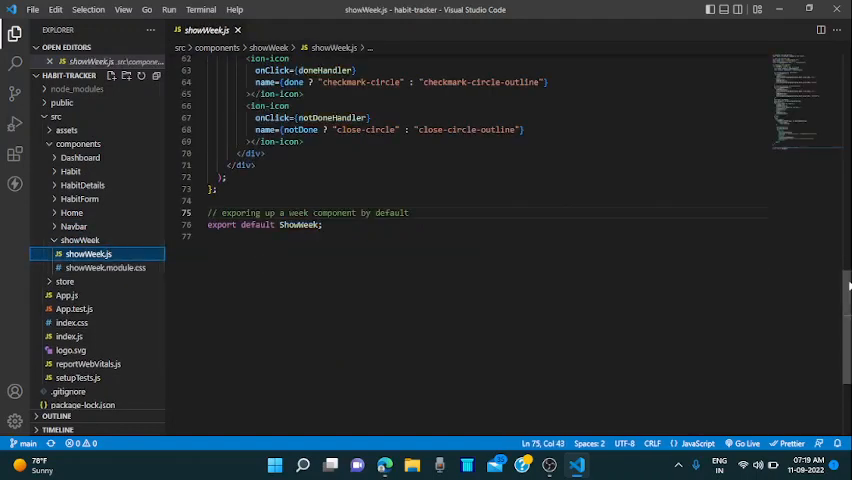
{"action": "scroll", "scroll_direction": "up", "scroll_amount": 3}
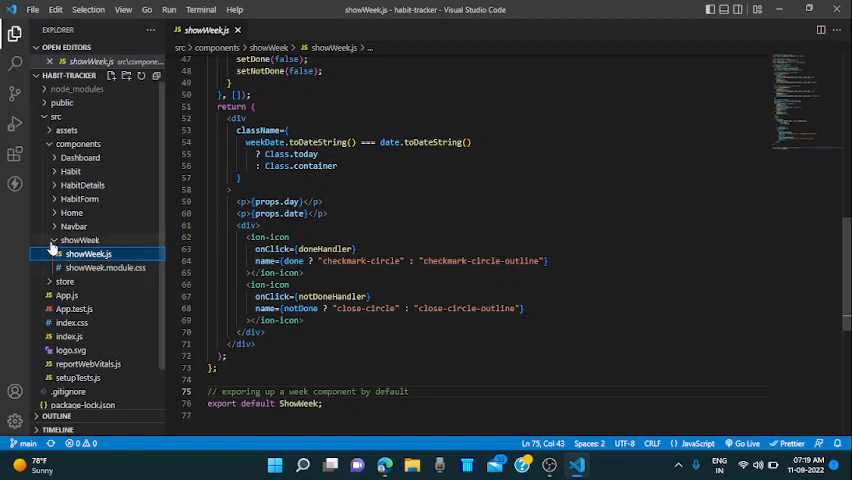
Step: Collapse components, expand assets and store, and review actions.js
{"action": "left_click", "coordinate": [78, 144]}
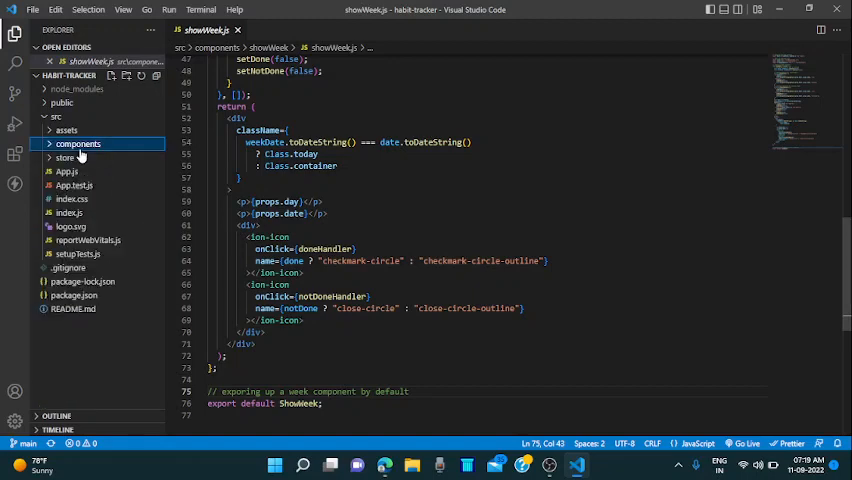
{"action": "left_click", "coordinate": [64, 130]}
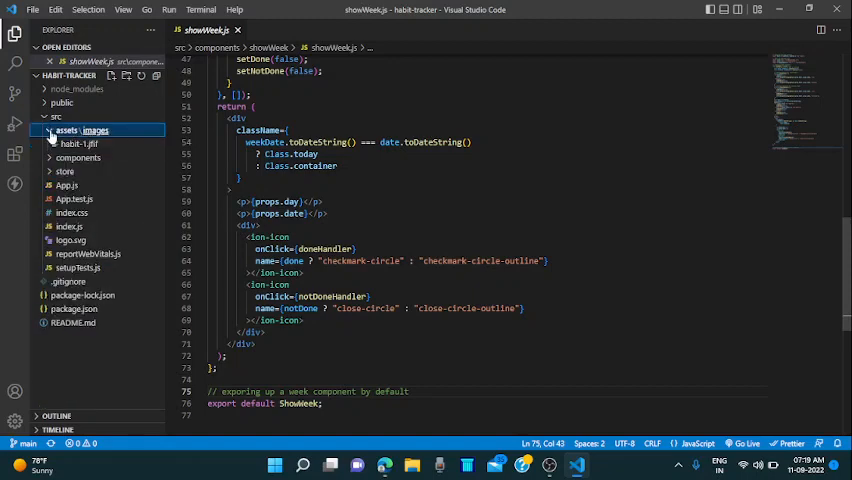
{"action": "left_click", "coordinate": [64, 156]}
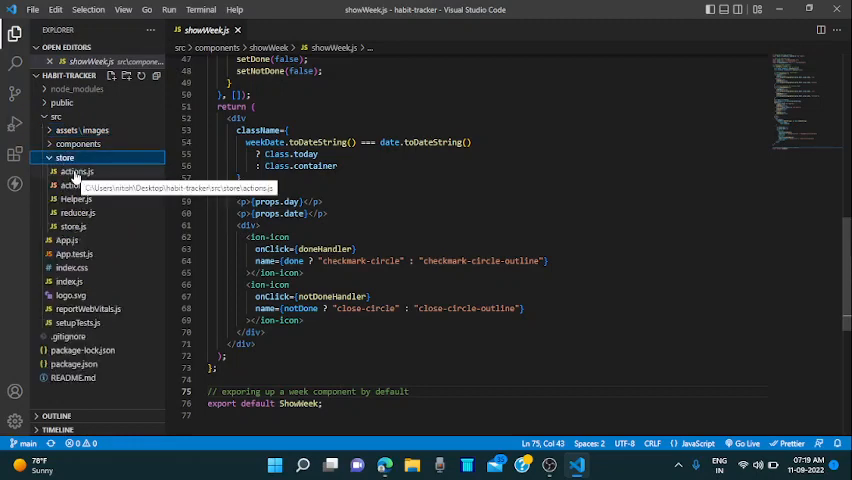
{"action": "left_click", "coordinate": [76, 172]}
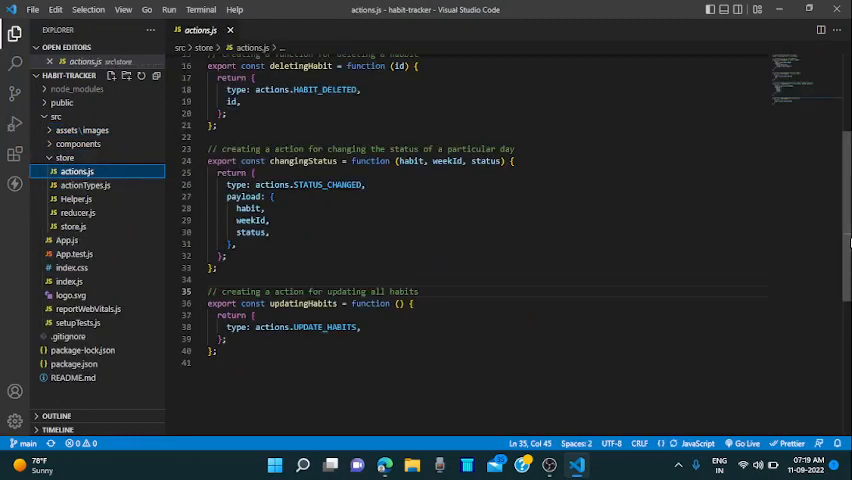
{"action": "scroll", "scroll_direction": "up", "scroll_amount": 3}
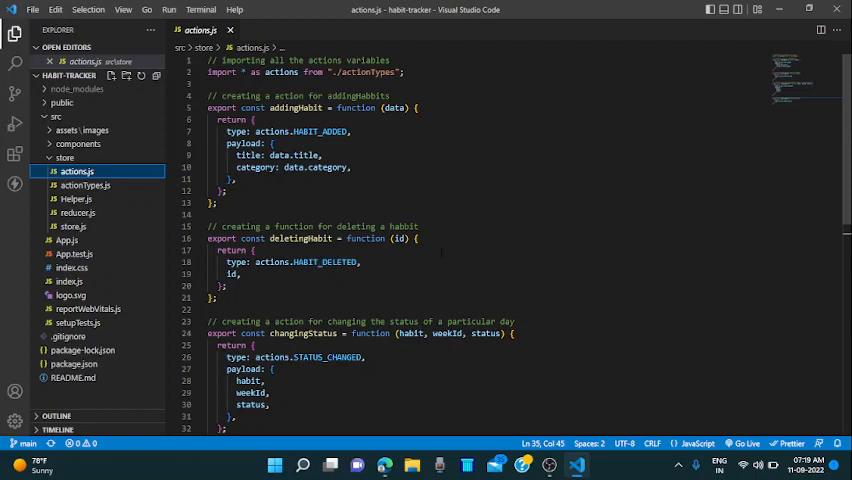
Step: Review actionTypes.js and helper.js with its date-formatting and week functions
{"action": "left_click", "coordinate": [84, 184]}
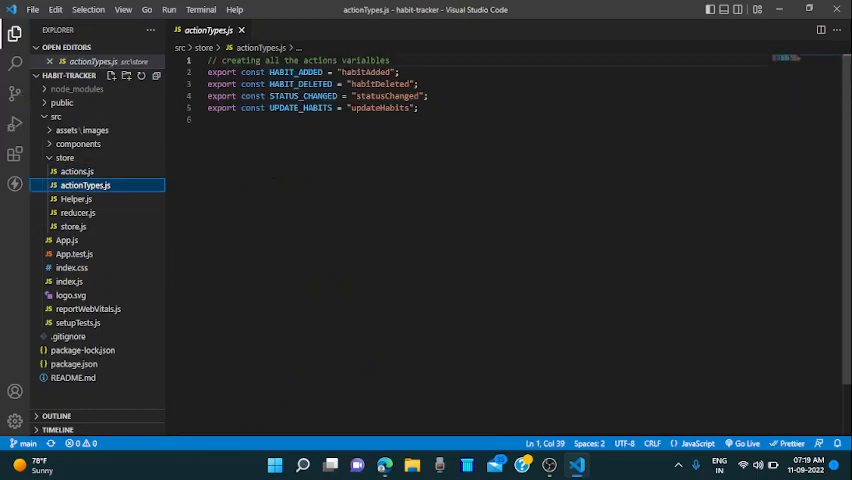
{"action": "left_click", "coordinate": [76, 200]}
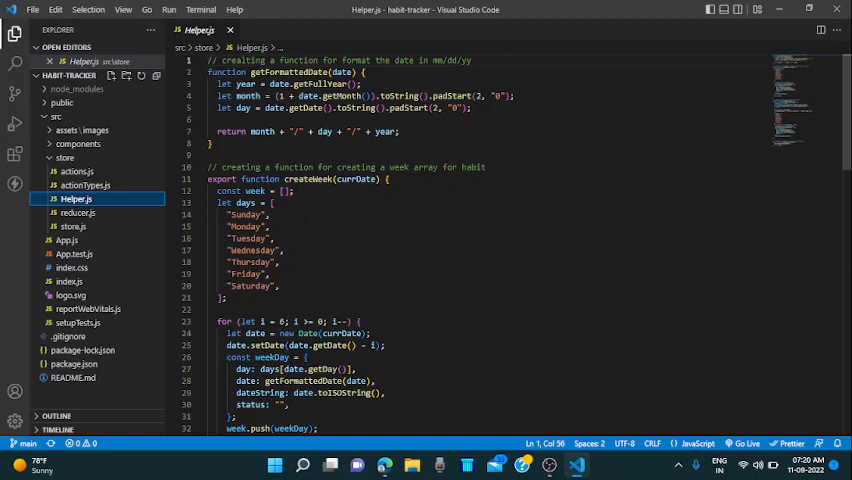
Step: Review reducer.js with its habit add, delete and status-change cases
{"action": "left_click", "coordinate": [78, 212]}
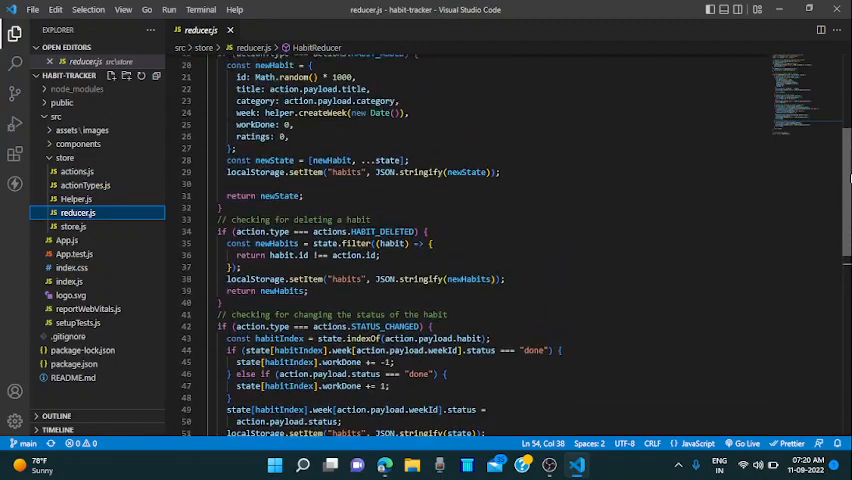
{"action": "scroll", "scroll_direction": "up", "scroll_amount": 3}
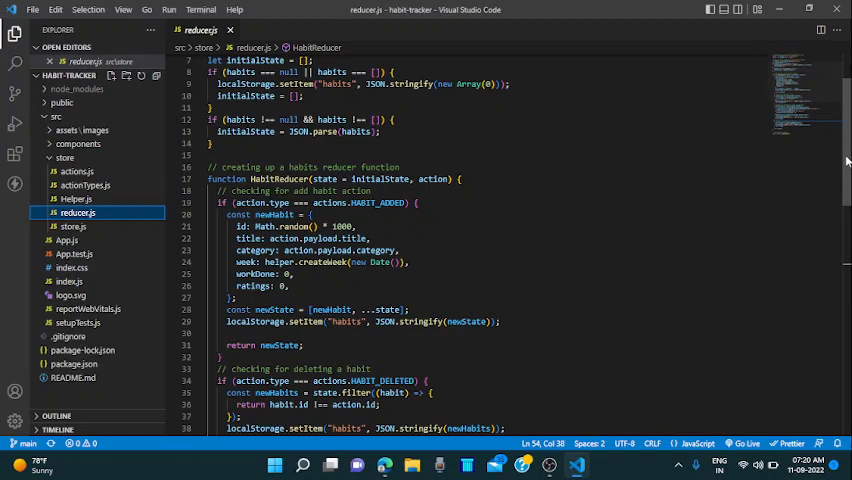
{"action": "scroll", "scroll_direction": "down", "scroll_amount": 3}
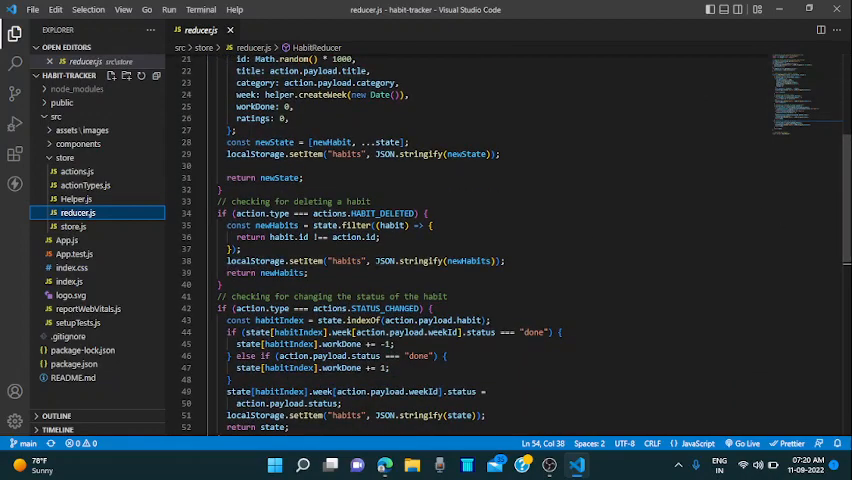
{"action": "scroll", "scroll_direction": "down", "scroll_amount": 3}
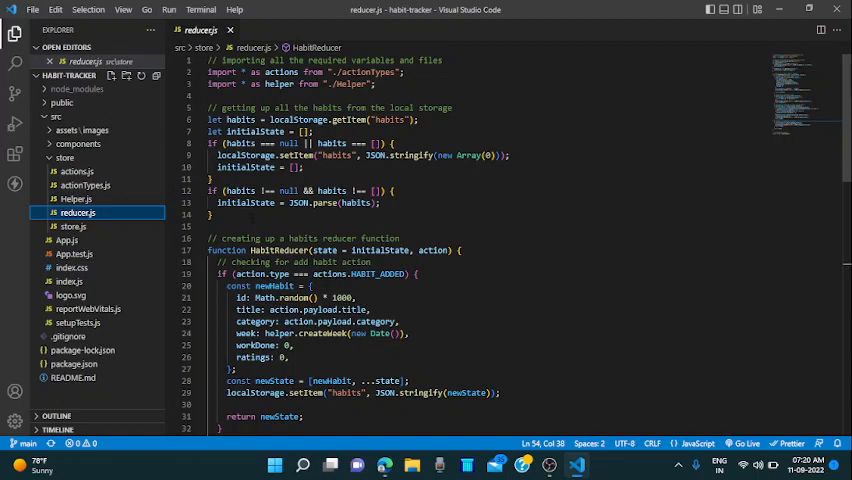
Step: View store.js creating the Redux store, then collapse the store folder
{"action": "left_click", "coordinate": [72, 228]}
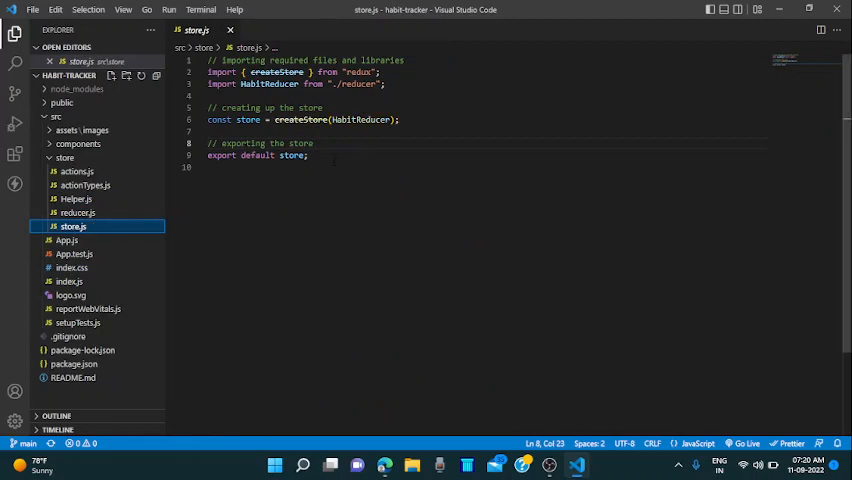
{"action": "left_click", "coordinate": [64, 156]}
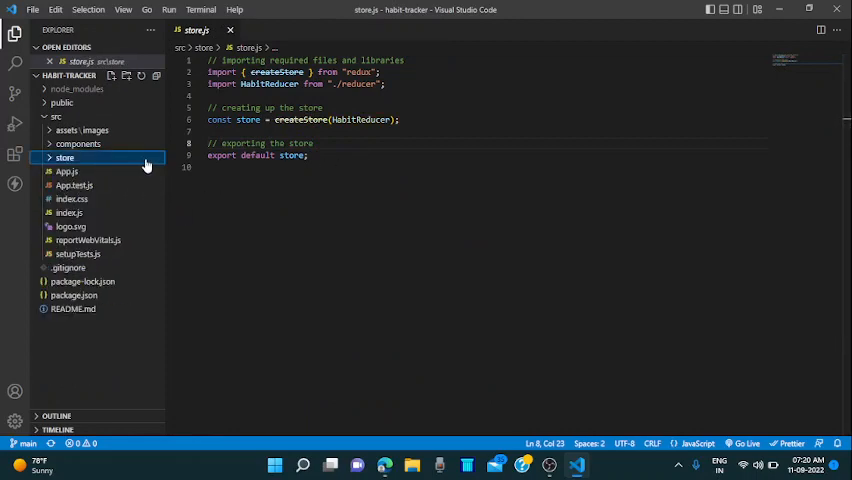